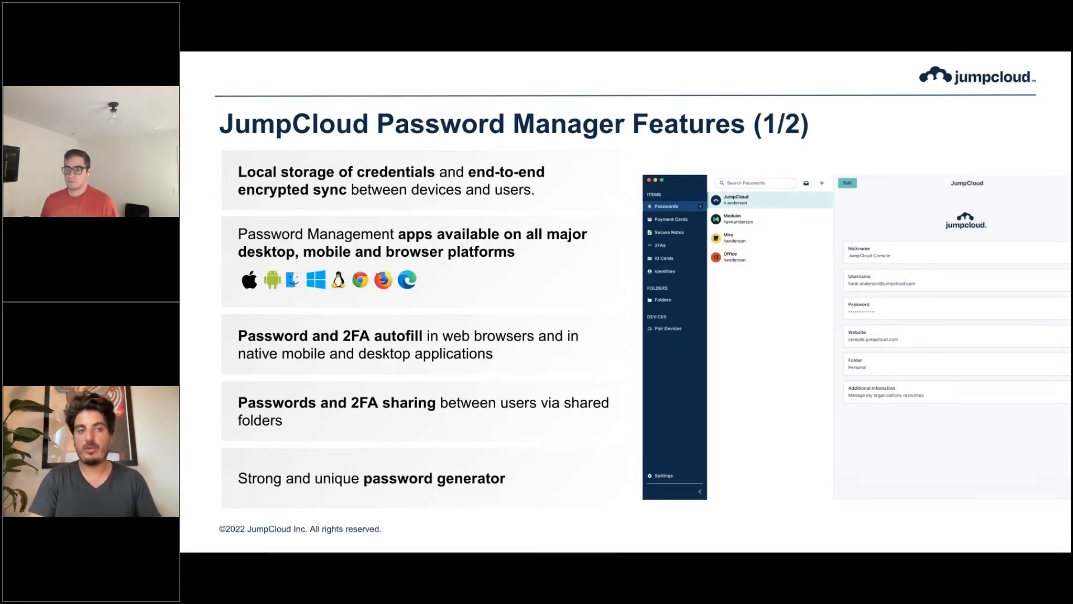
Browse the Payment Cards category, then the Secure Notes category with the Security Answers note.
key(Right)
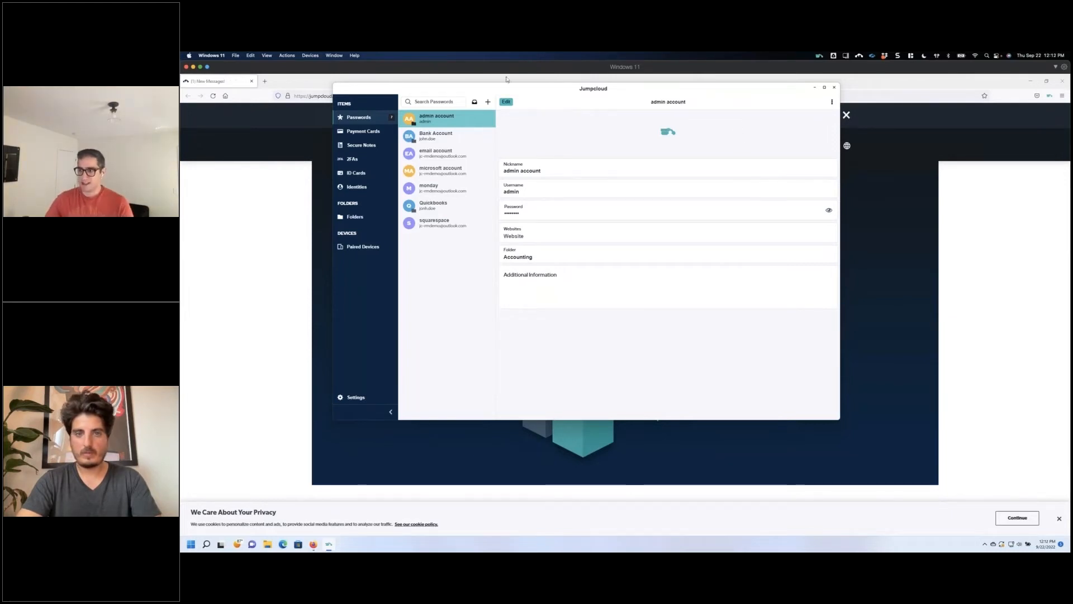
mouse_move(401, 86)
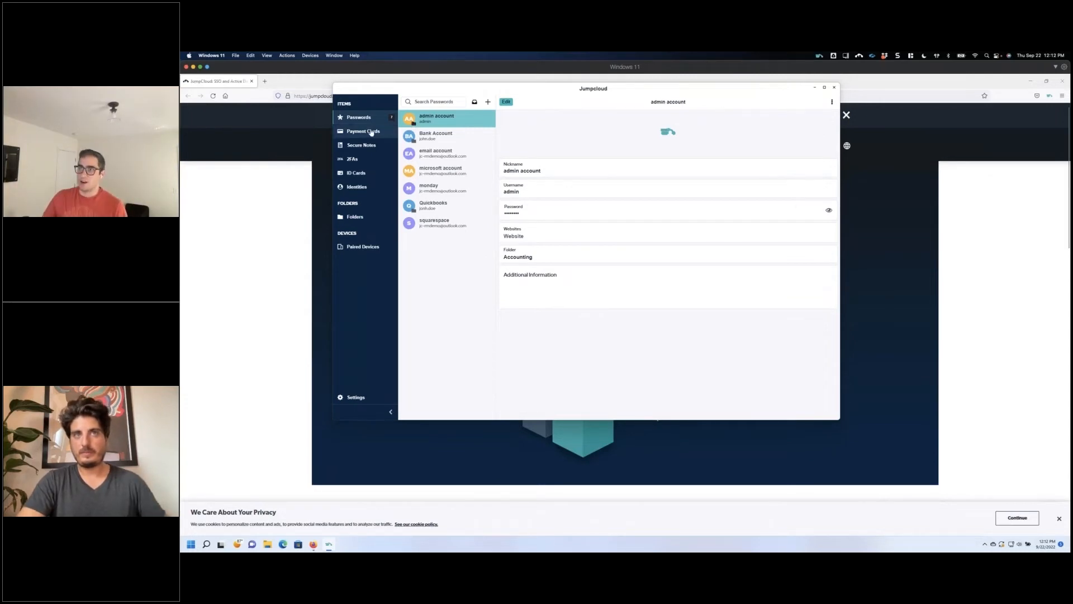
click(363, 131)
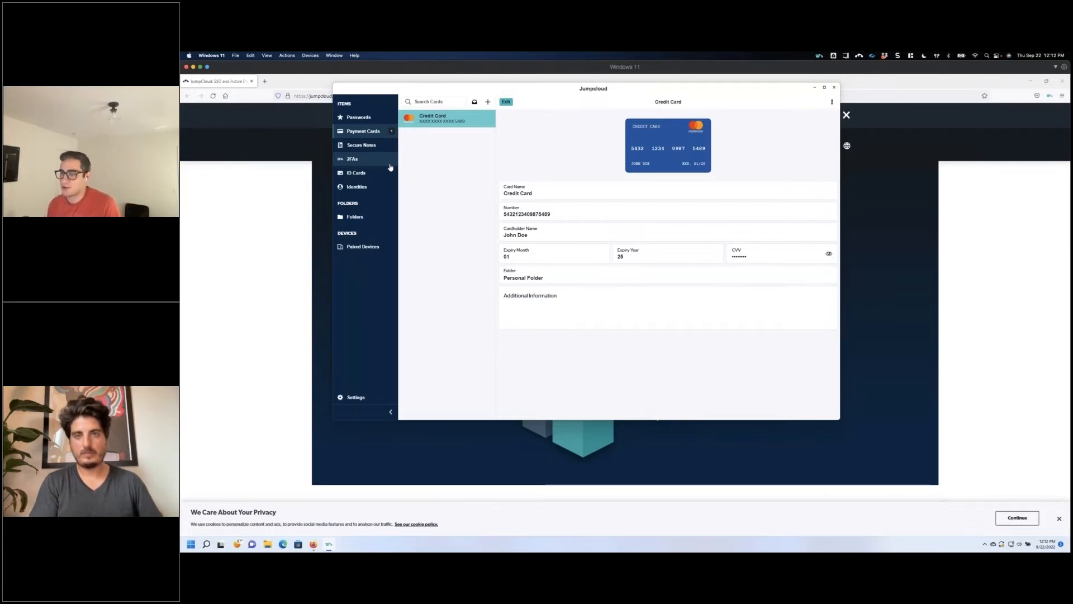
click(361, 144)
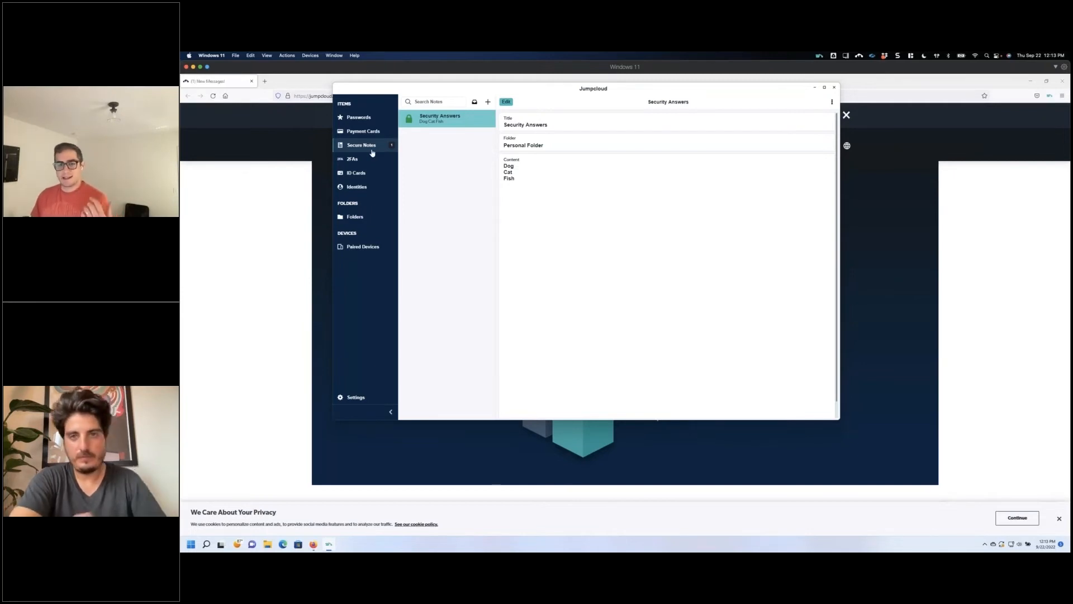
Return to the Passwords category to locate the Bank Account login.
click(352, 159)
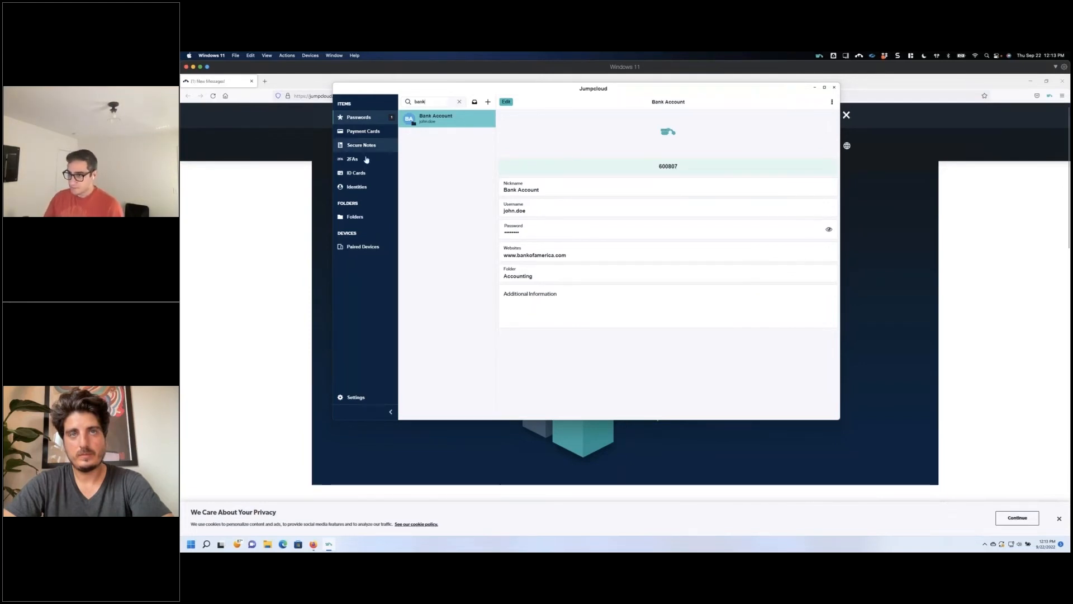
Browse the ID Cards and Identities categories, then return to the passwords list.
click(355, 172)
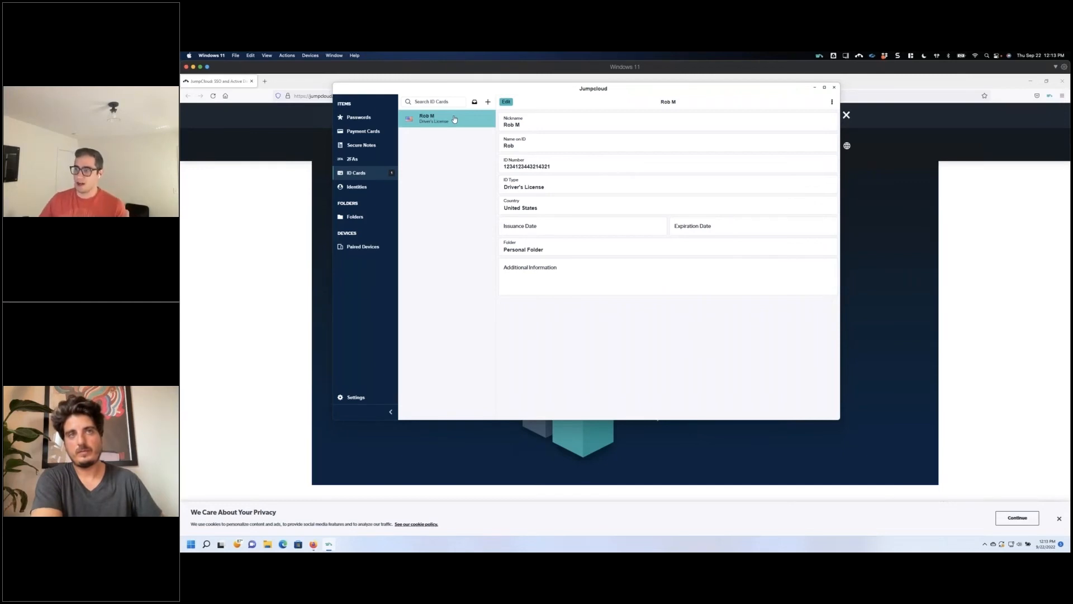
click(356, 187)
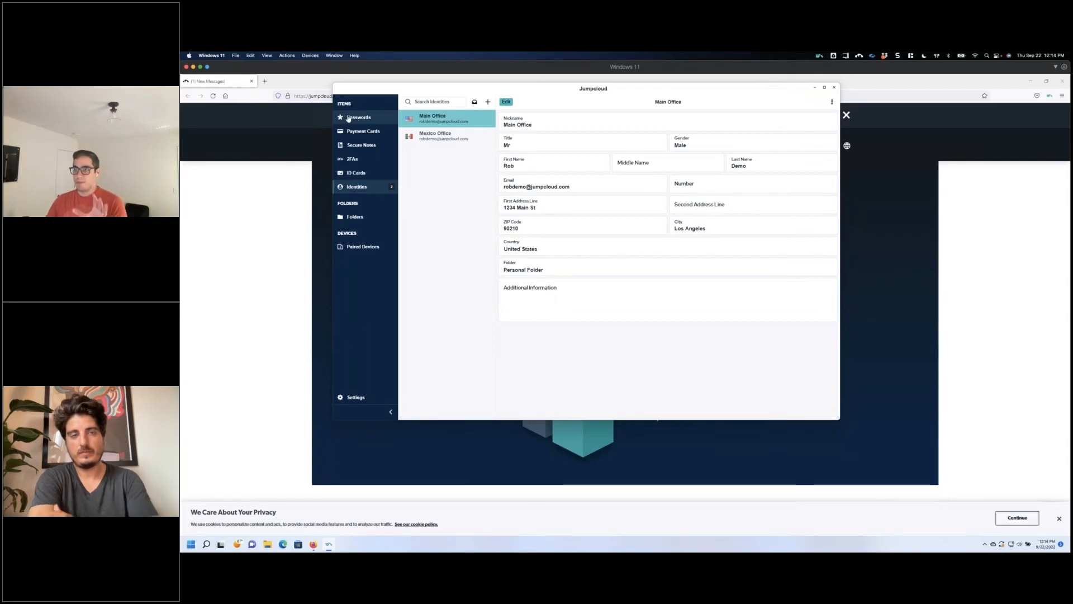
click(359, 117)
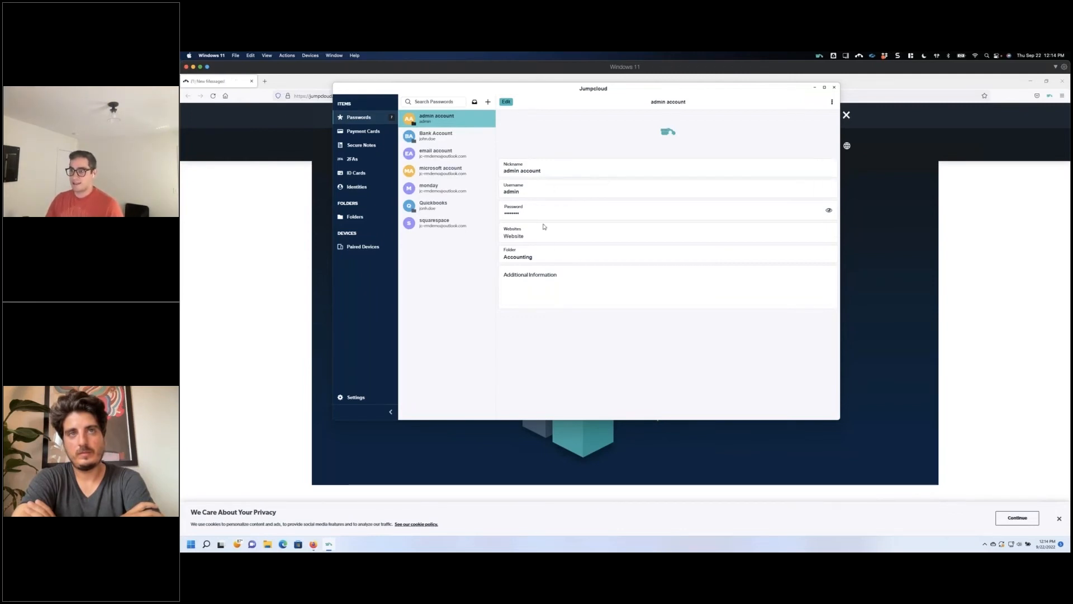
mouse_move(456, 155)
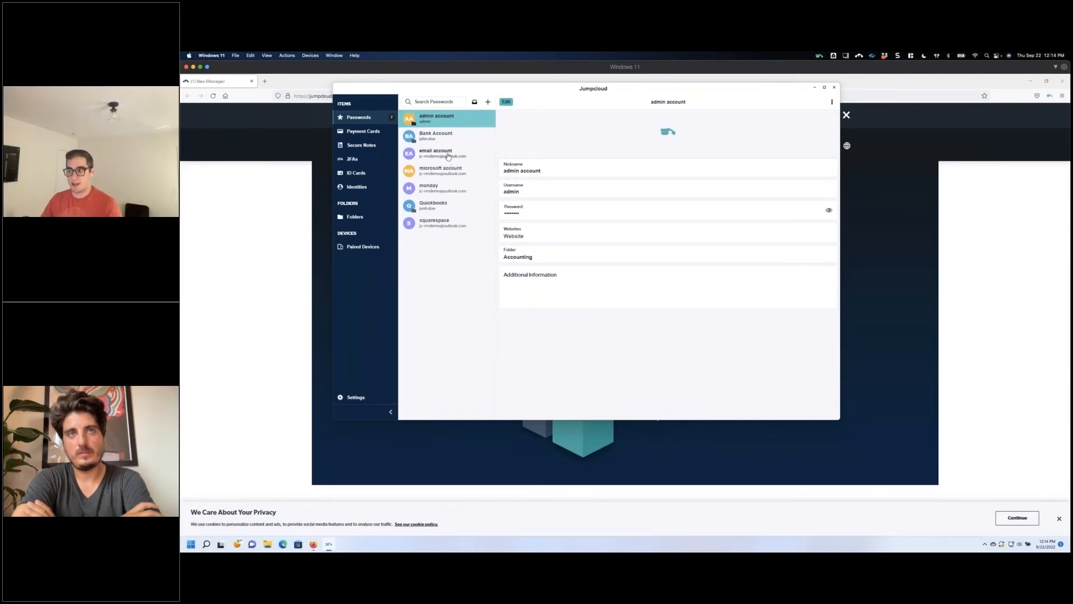
View the email account login, then the admin account with its password revealed.
click(436, 153)
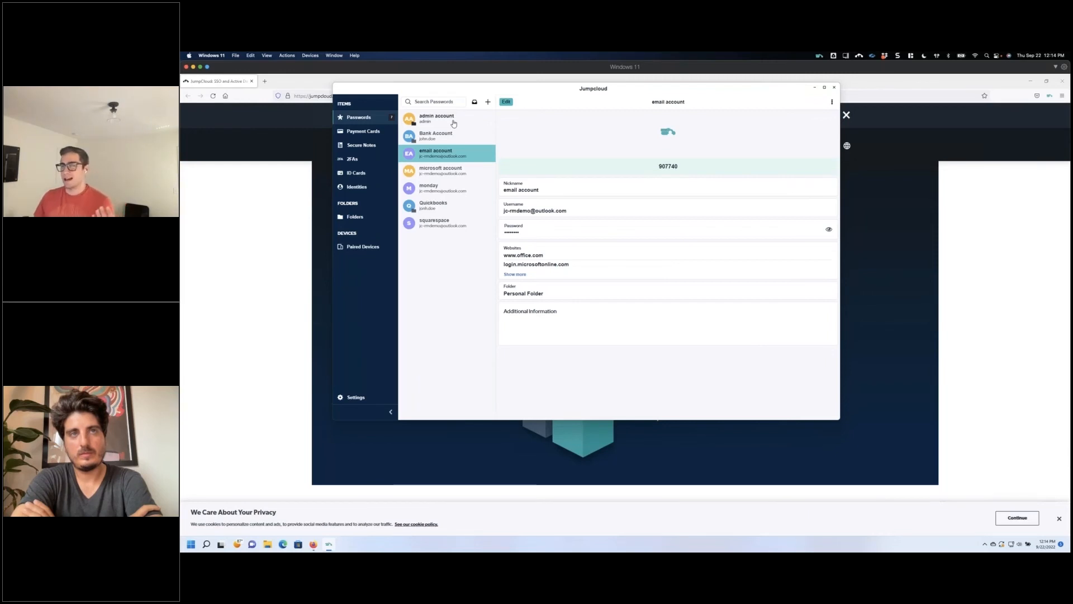
click(436, 117)
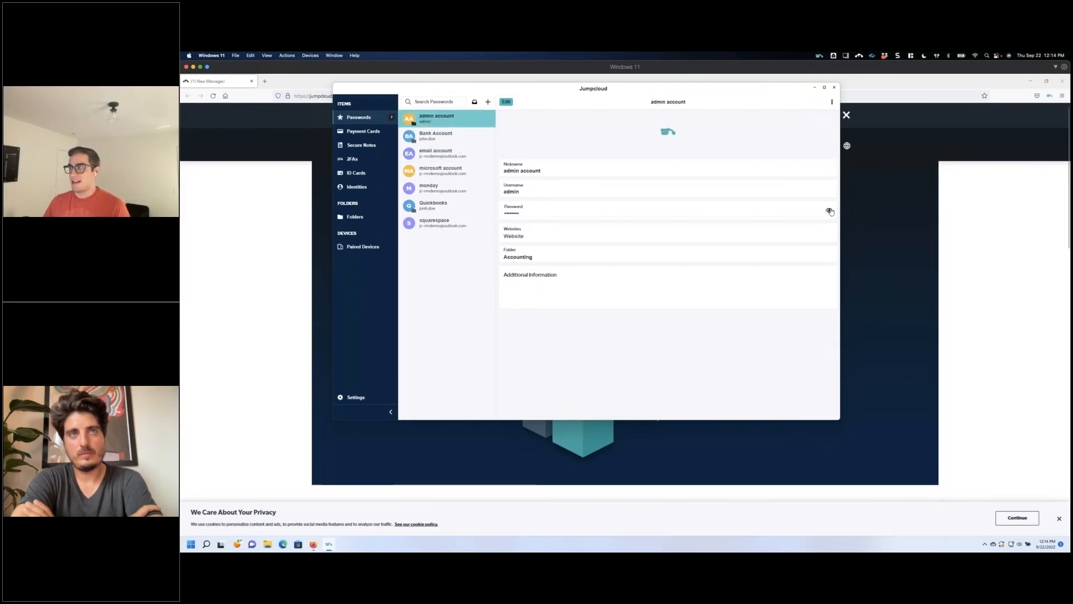
click(828, 211)
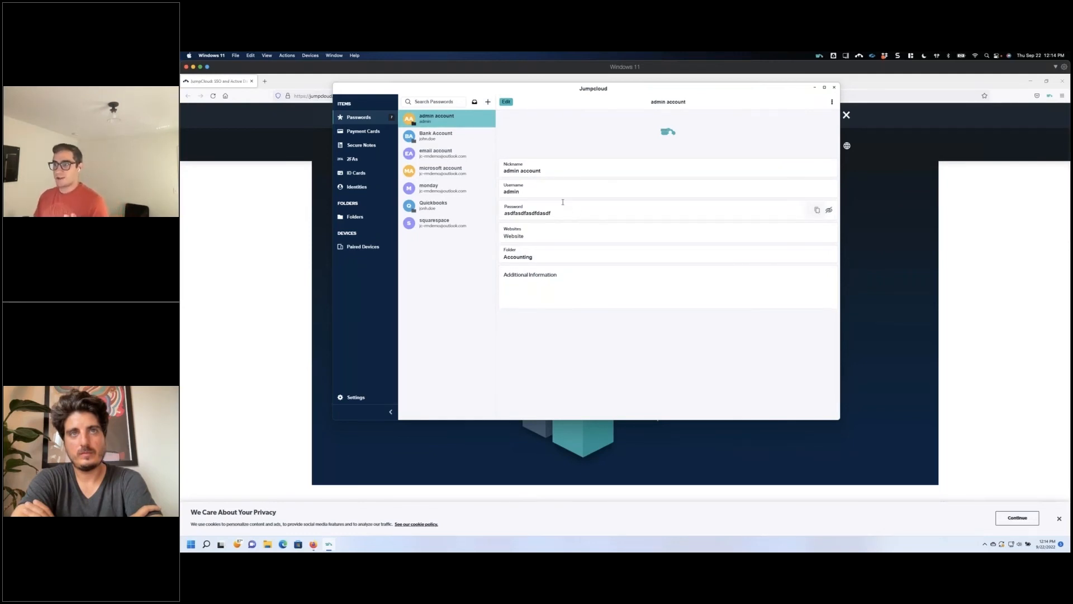
click(505, 102)
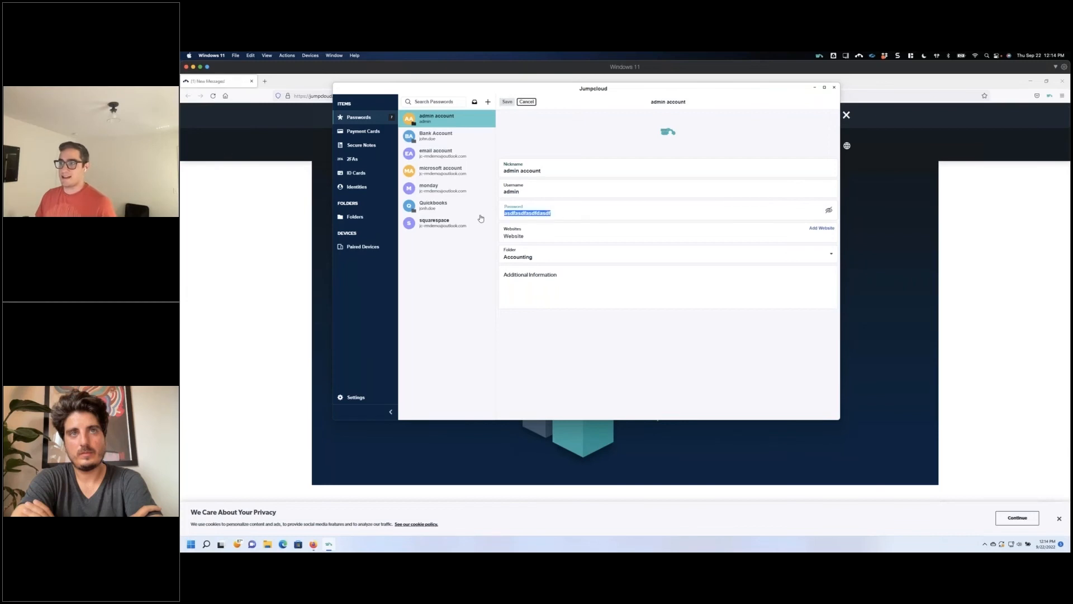
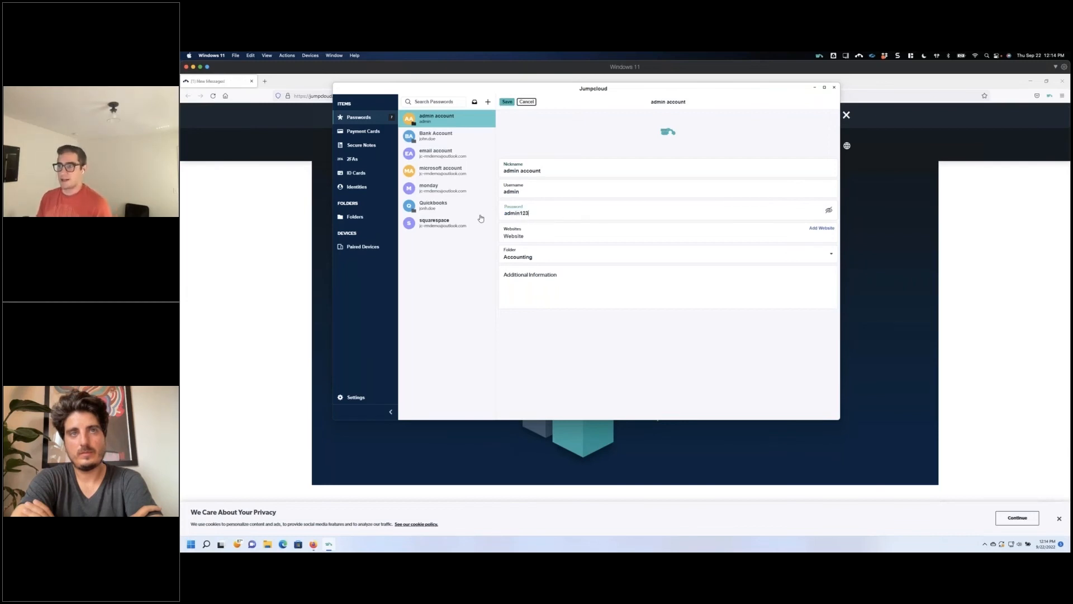
click(506, 101)
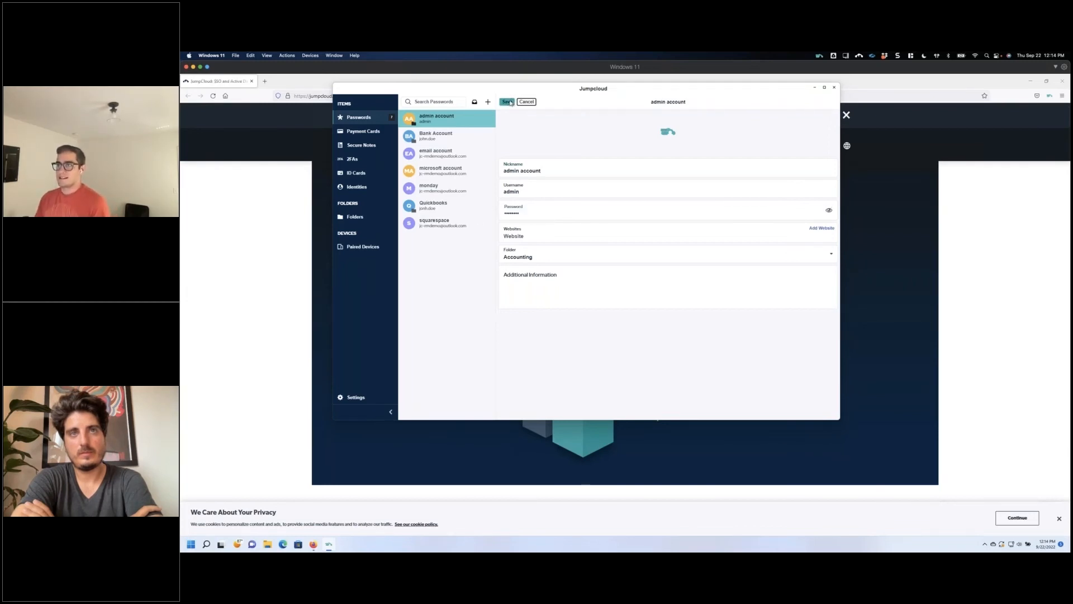
click(507, 101)
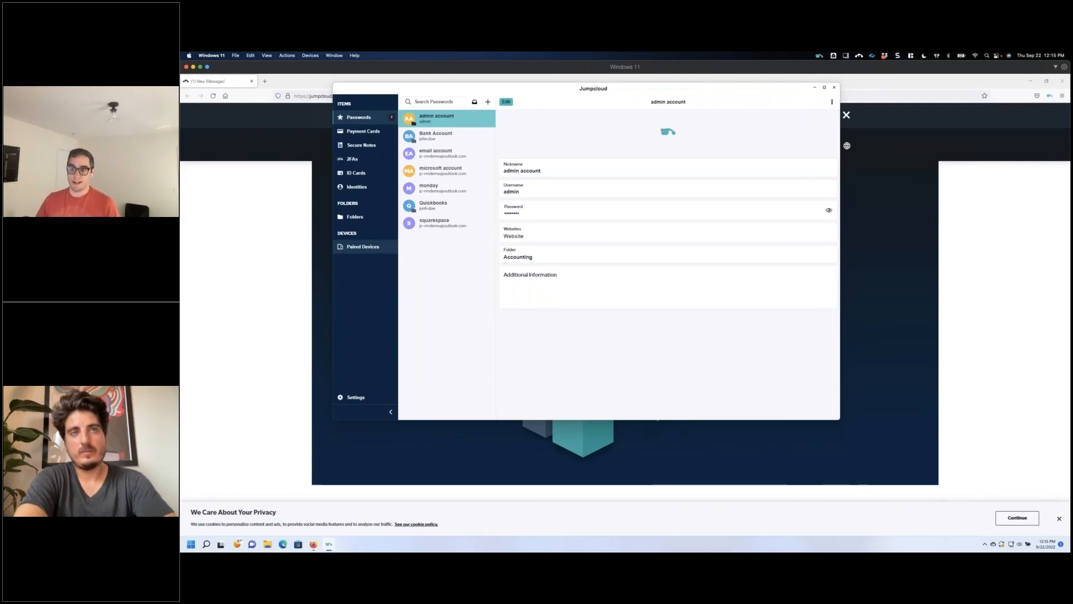
click(362, 246)
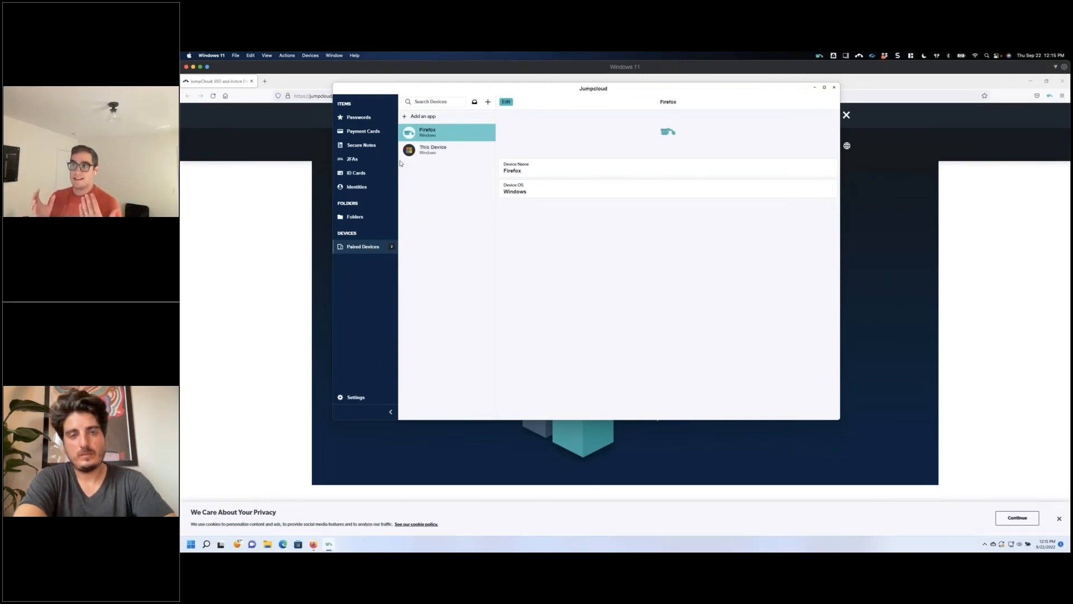
click(488, 102)
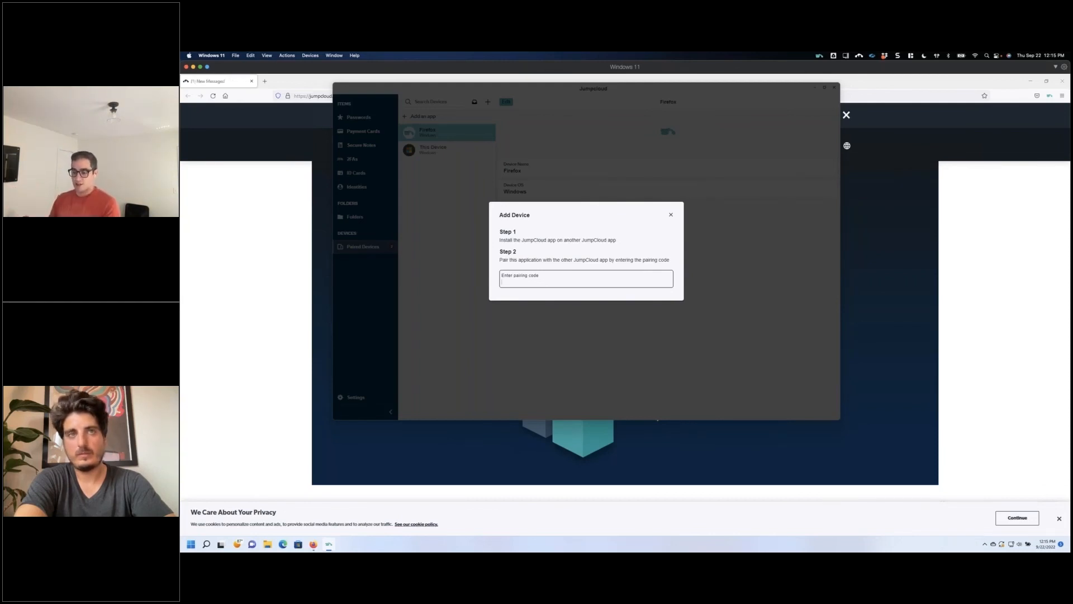
click(671, 215)
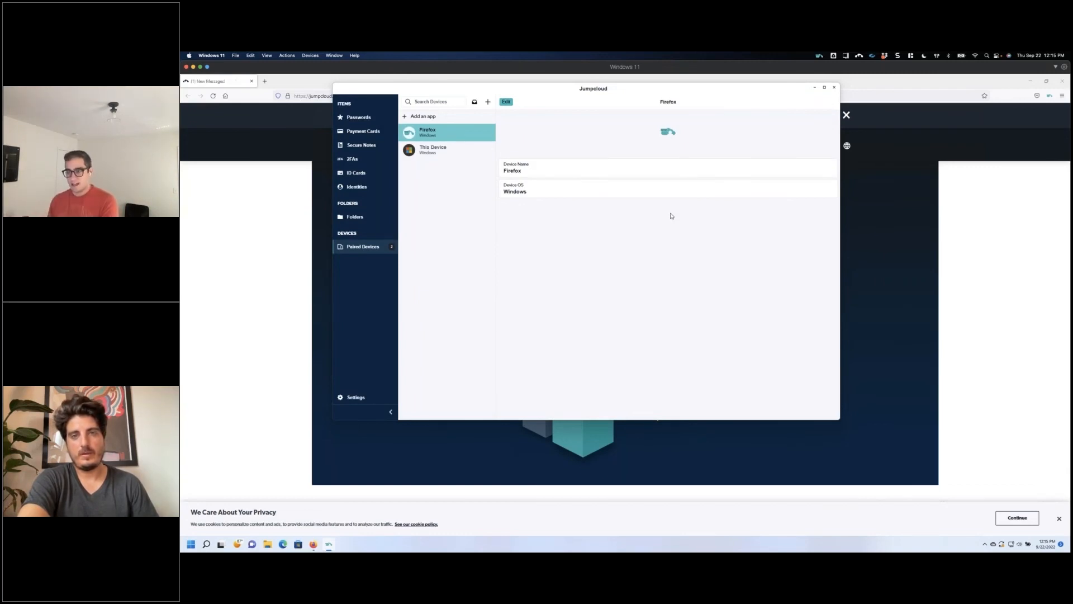
click(359, 116)
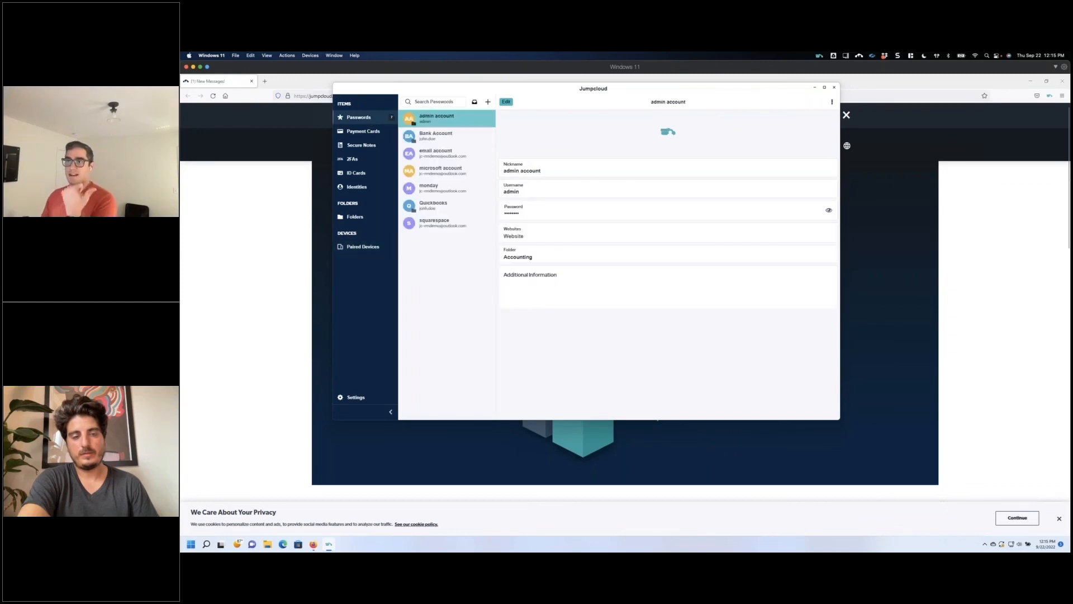